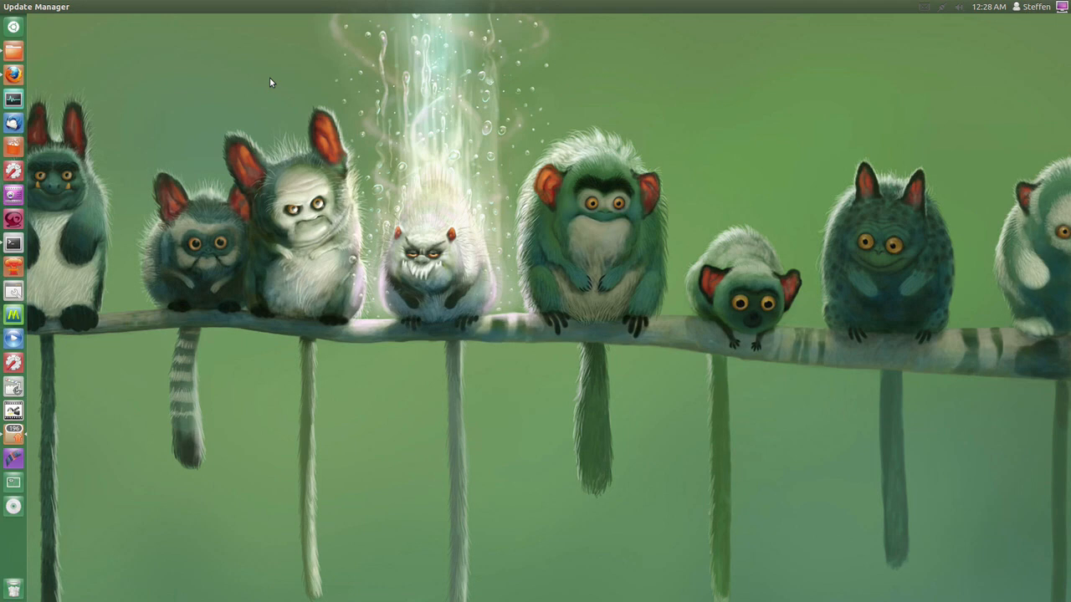
mouse_move(75, 224)
type("sudo apt-get install alien")
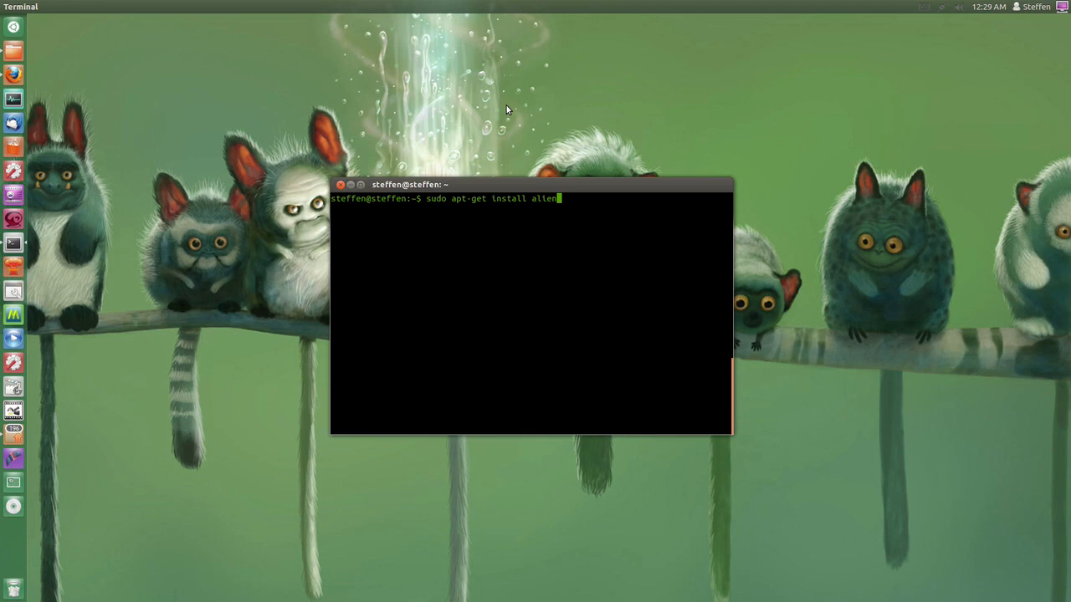
mouse_move(15, 61)
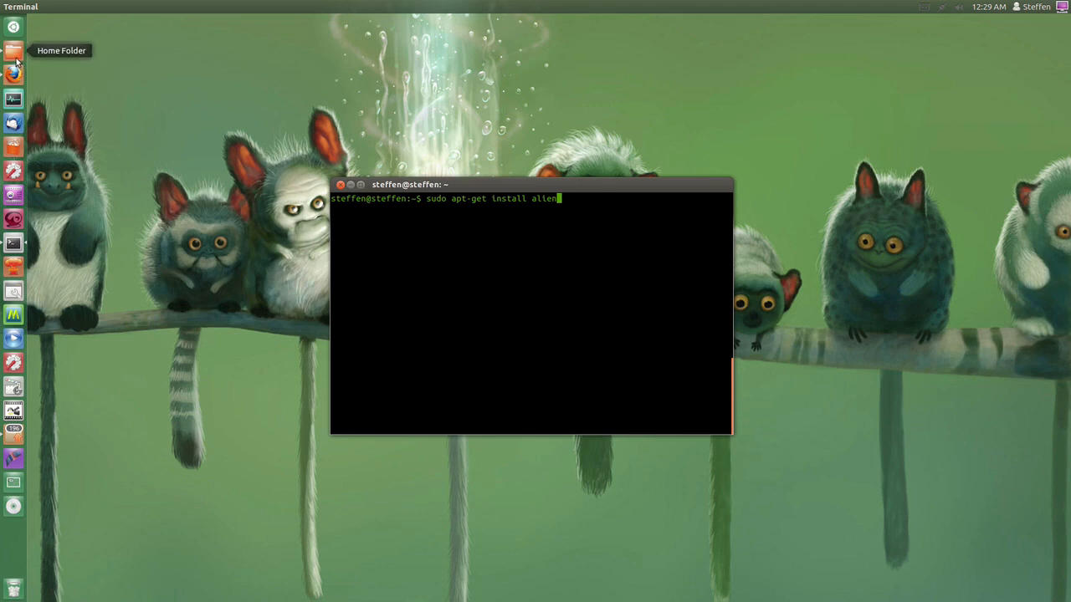
Open the home folder in Files to browse to Downloads containing audacity.rpm.
left_click(14, 50)
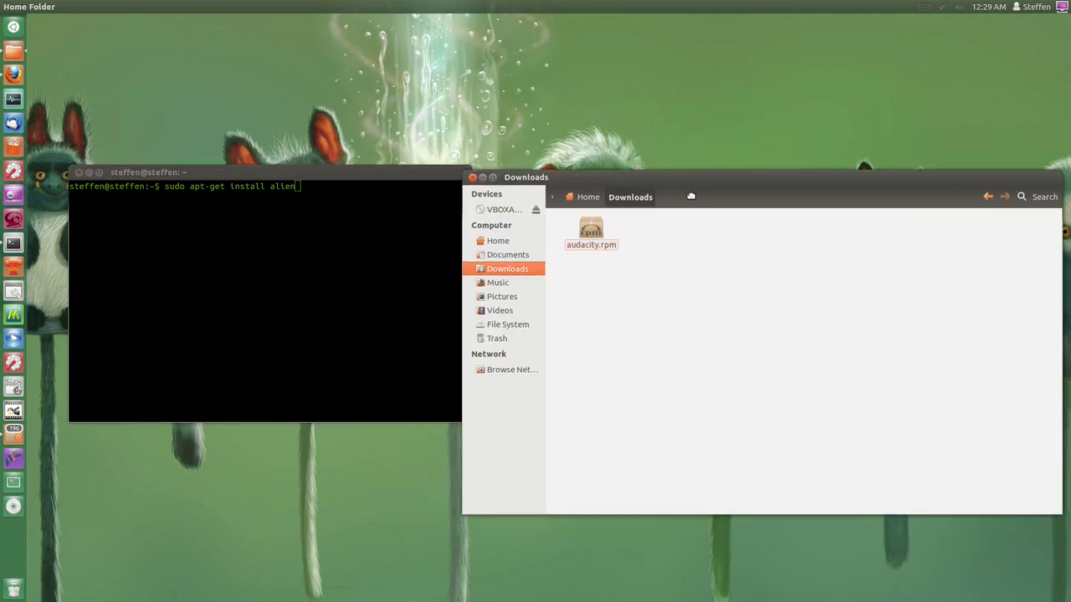
mouse_move(593, 260)
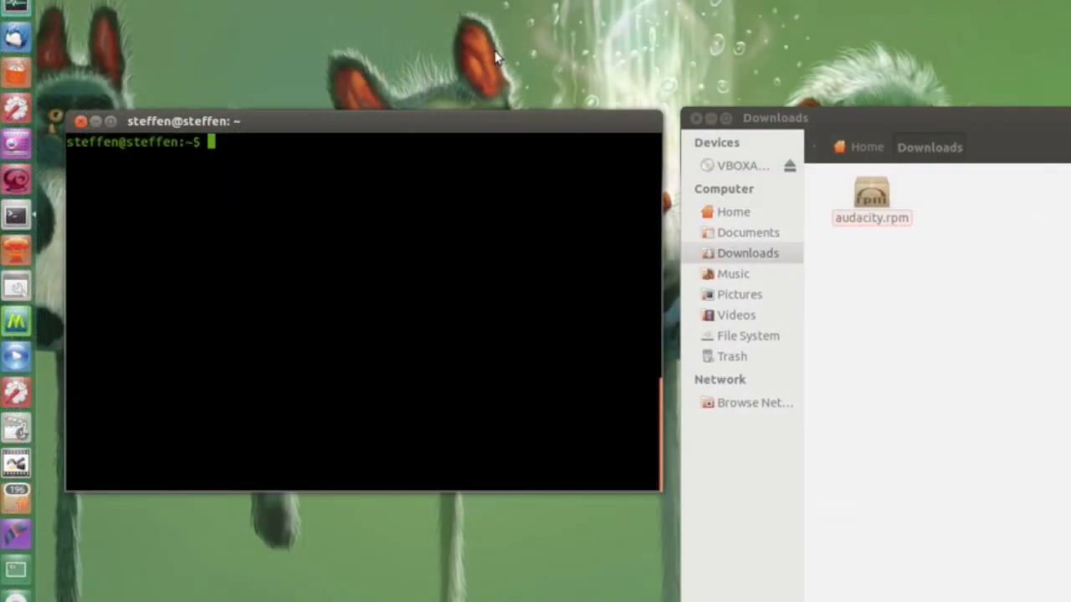
Change into Downloads and list it with dir, showing audacity.rpm.
type("cd Downloads")
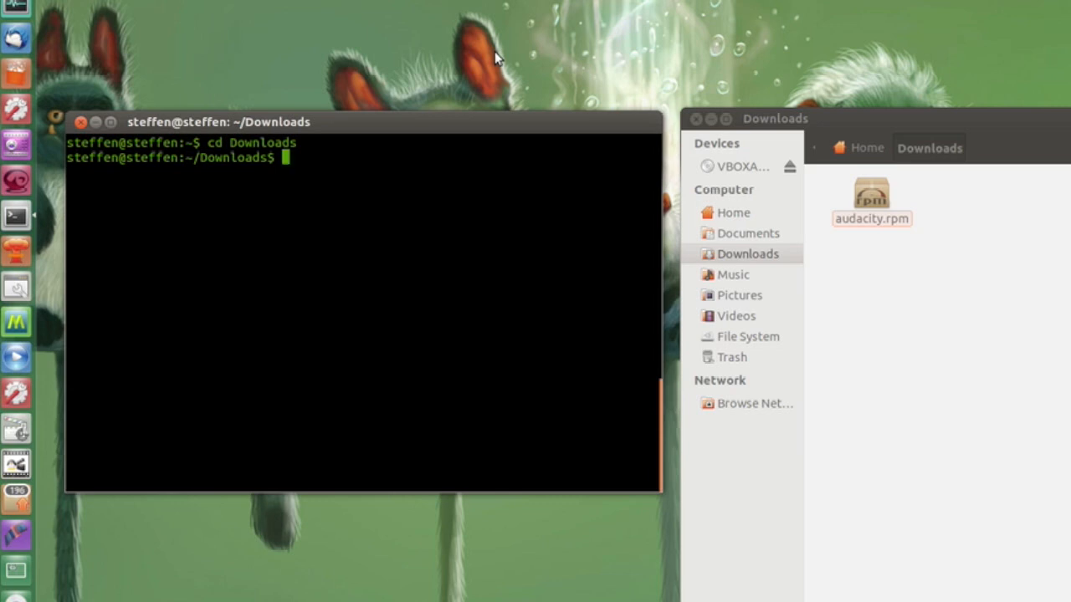
type("dir")
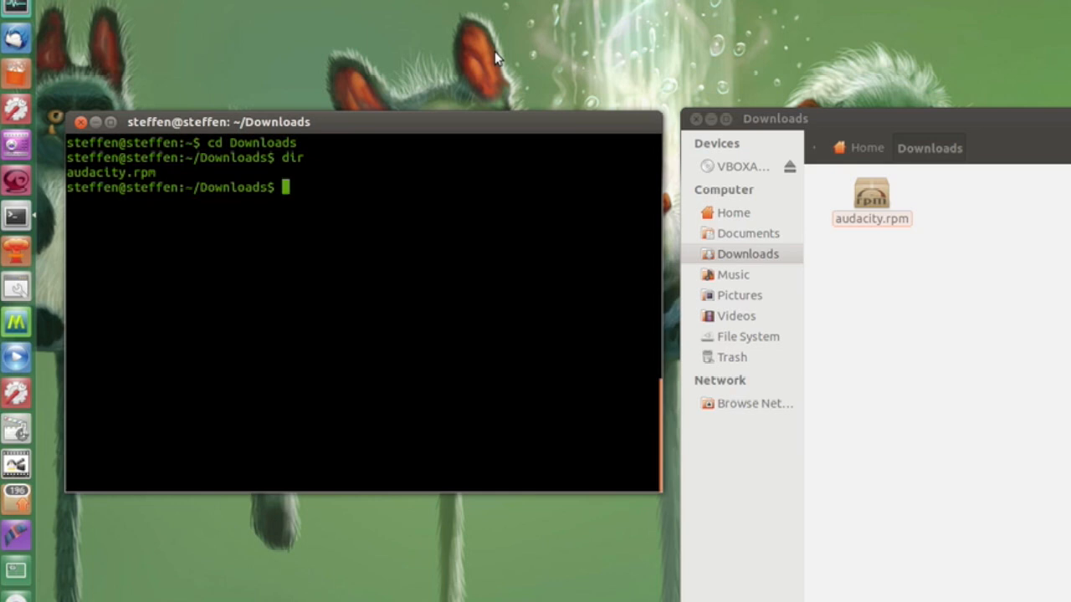
type("su")
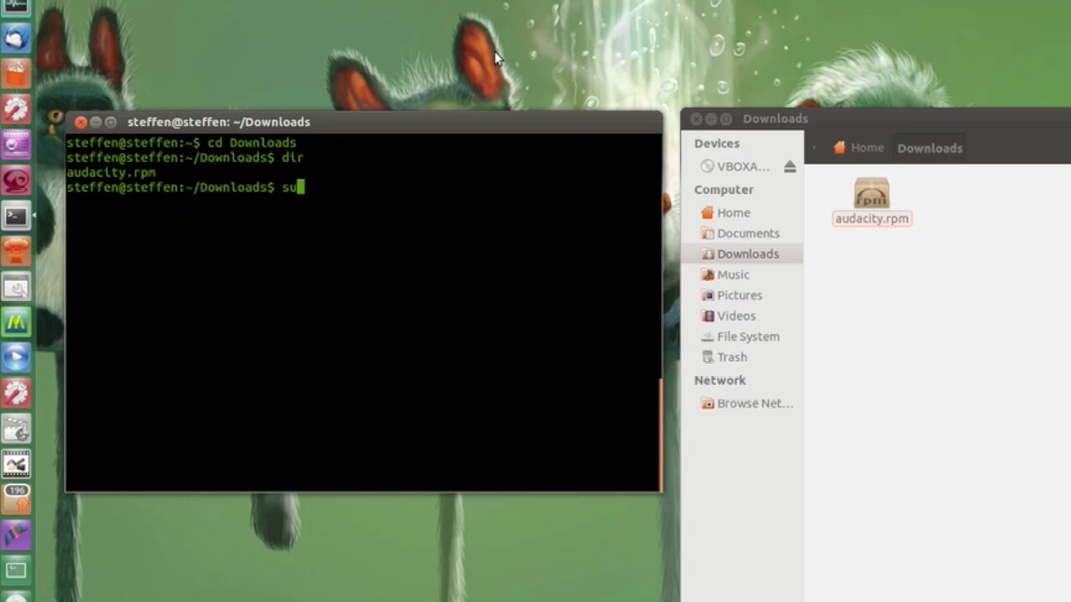
Run 'sudo alien audacity.rpm' to produce a Debian package.
type("do all")
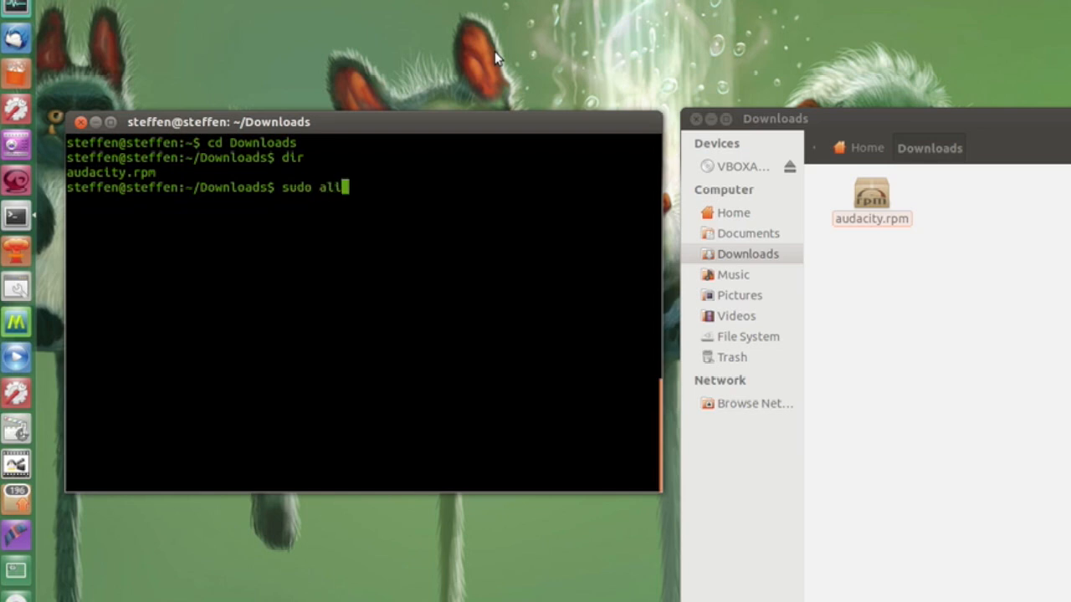
type("en")
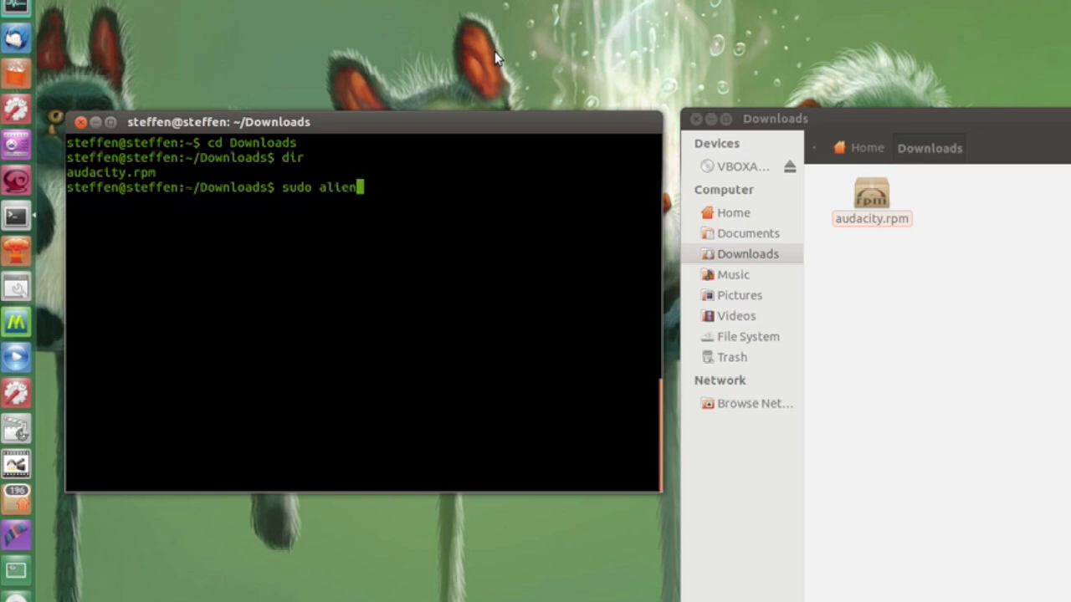
type("au")
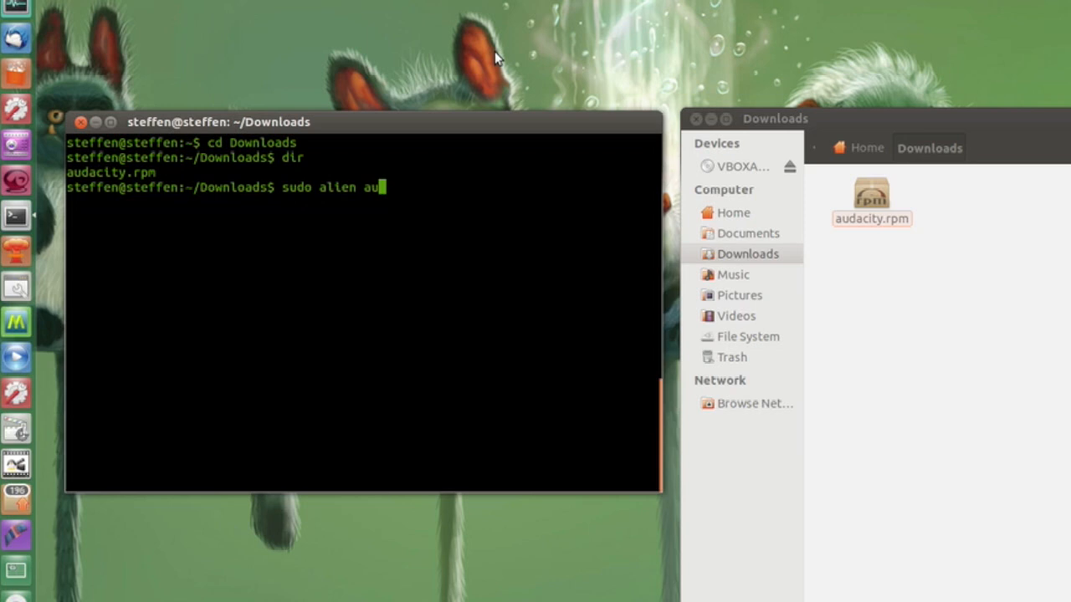
type("dacity")
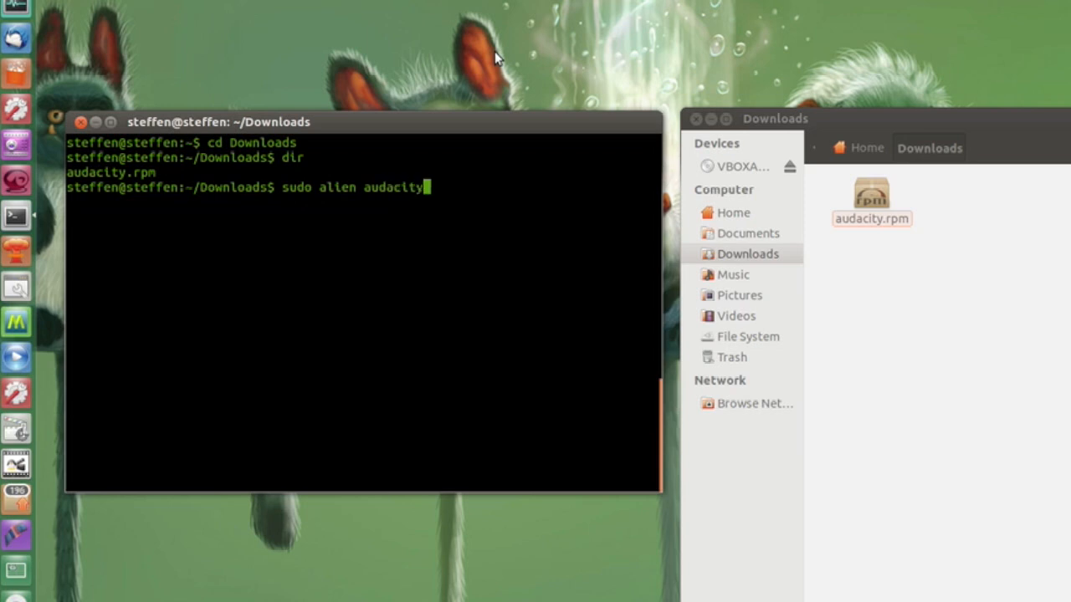
type(".rpm")
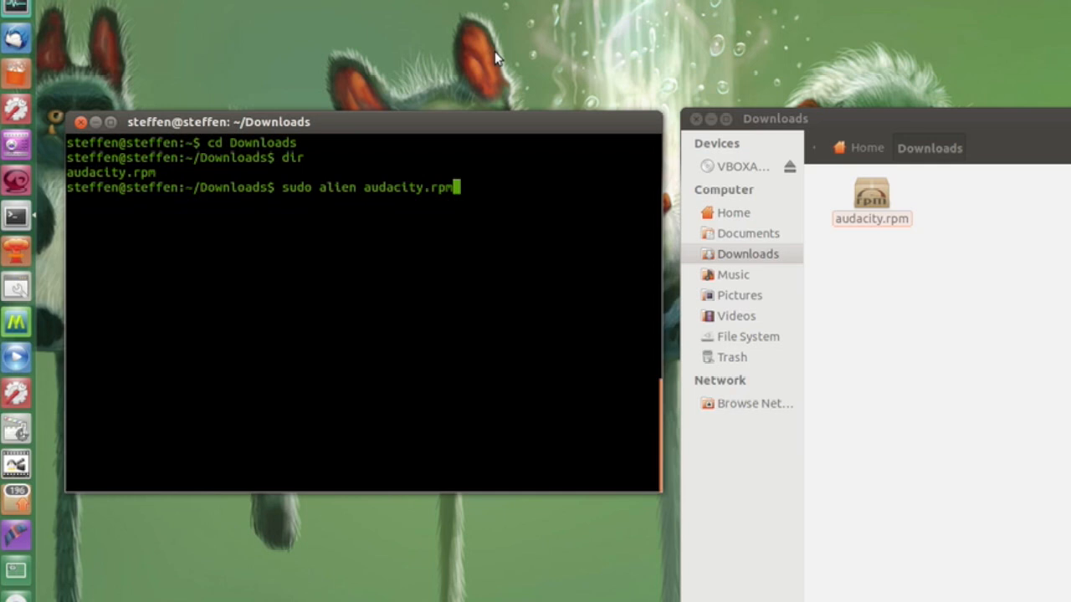
key("Return")
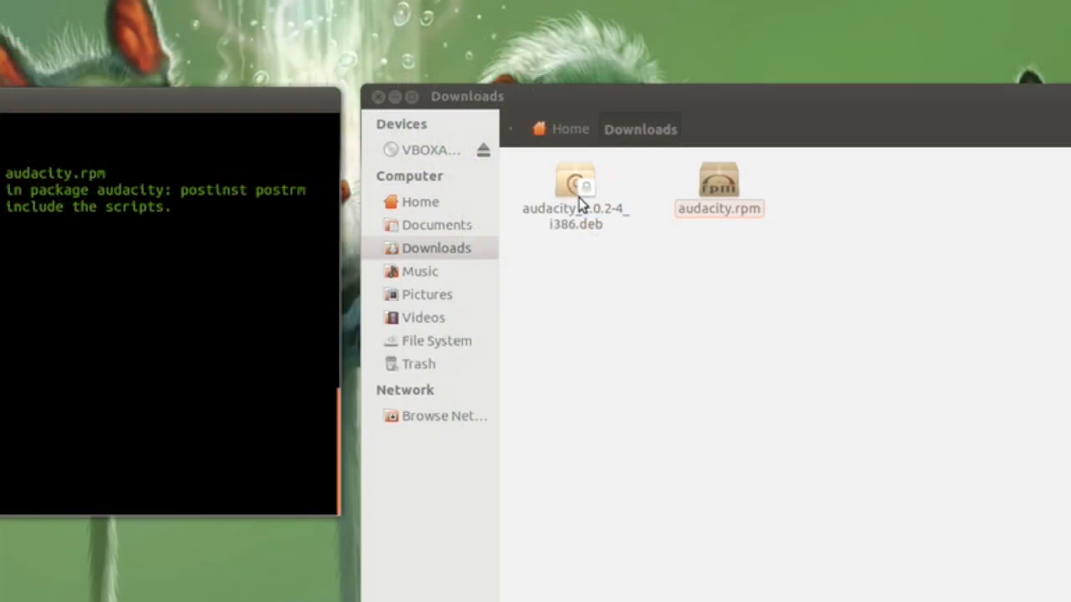
Select audacity_2.0.2-4_i386.deb beside audacity.rpm in Downloads.
left_click(575, 189)
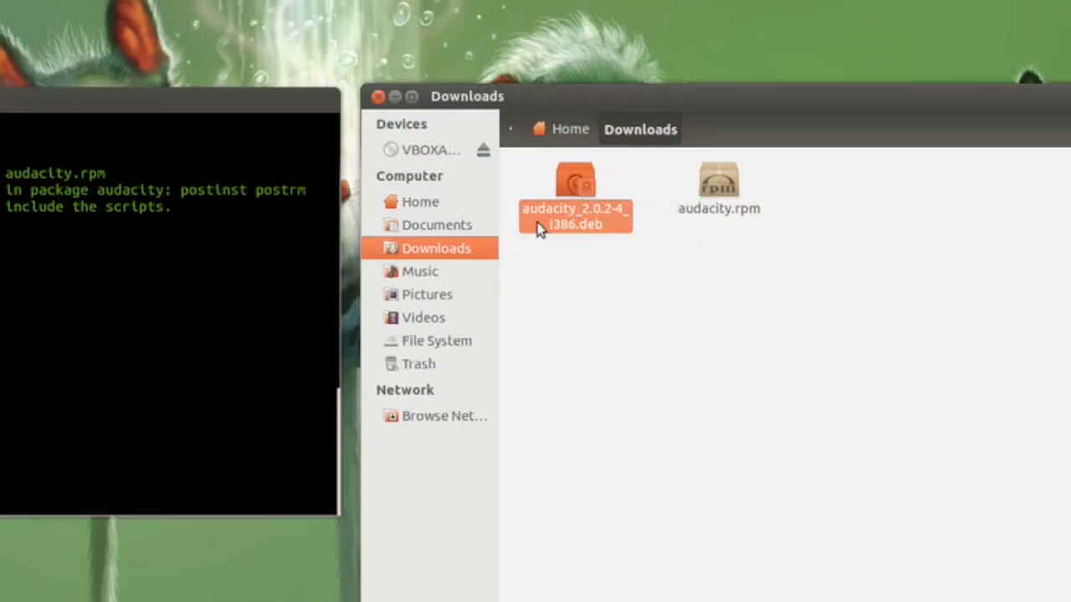
mouse_move(594, 241)
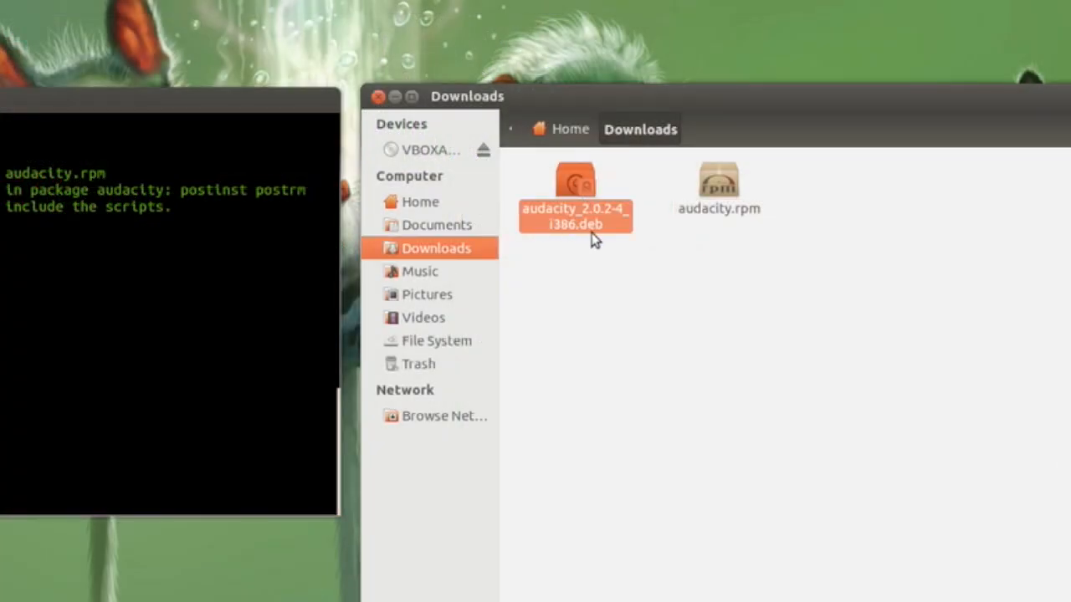